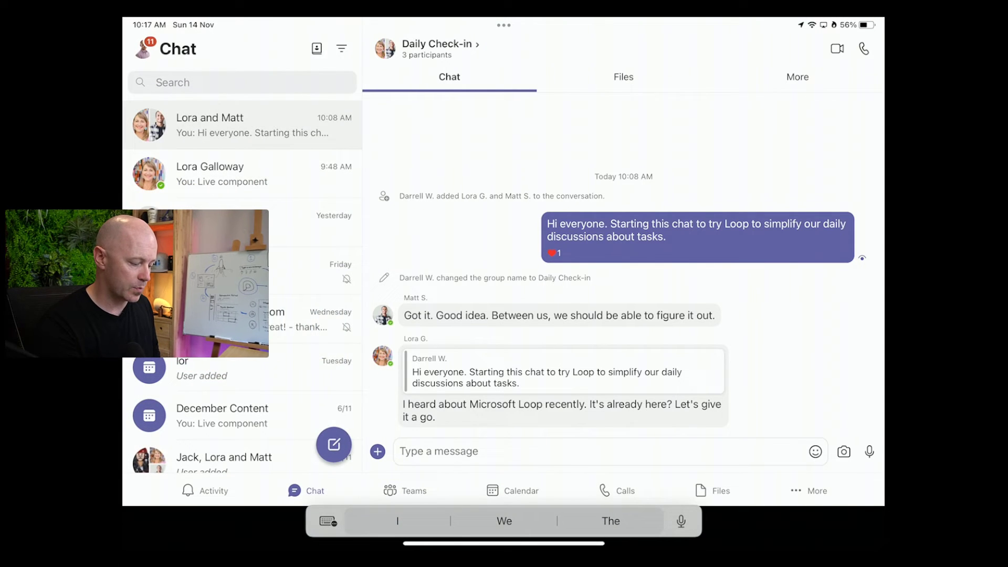
# - Bring up the Live components list from the Daily Check-in chat's message box
pyautogui.click(377, 451)
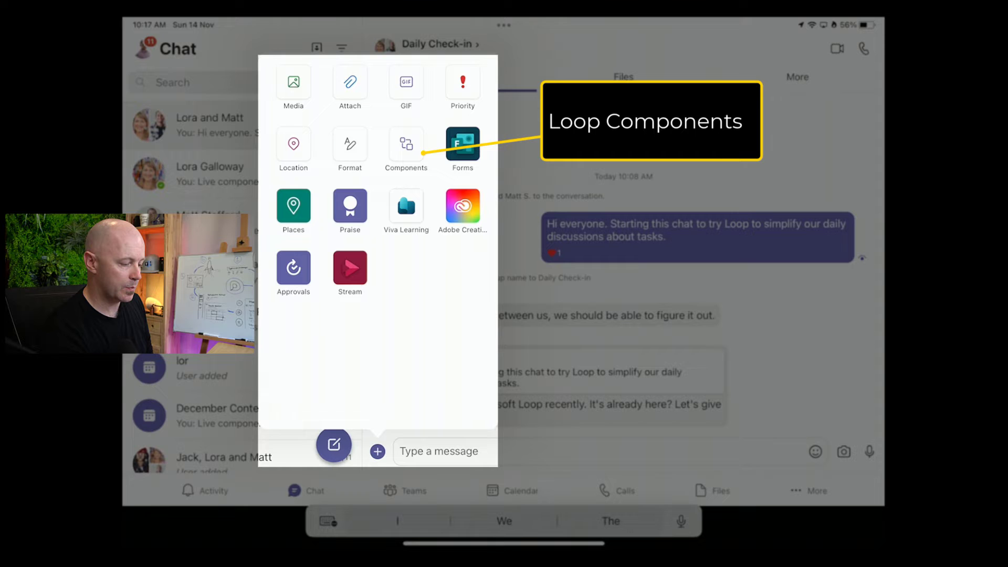
pyautogui.click(406, 144)
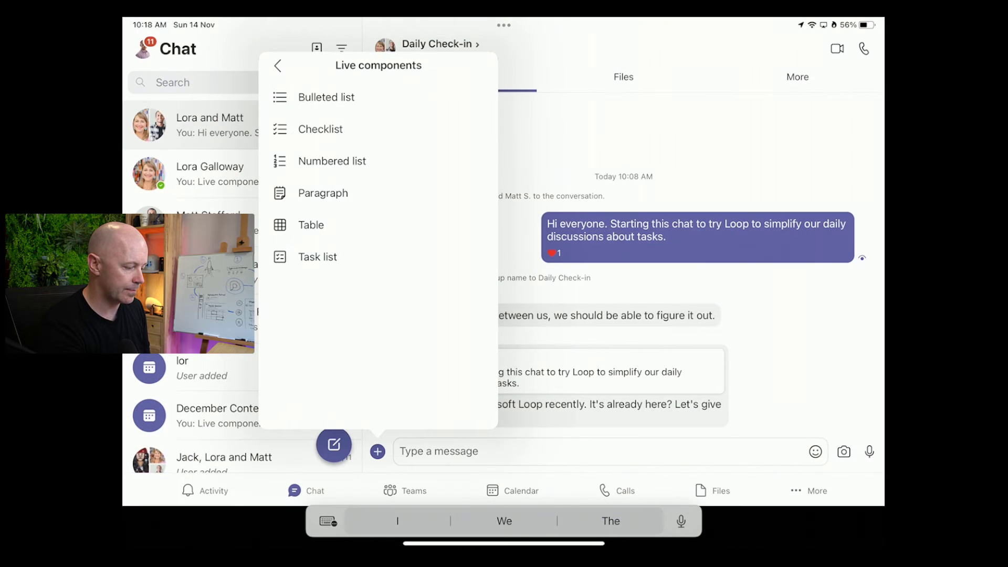
# - Choose Task list with link access for specific people who can edit, and apply
pyautogui.click(317, 256)
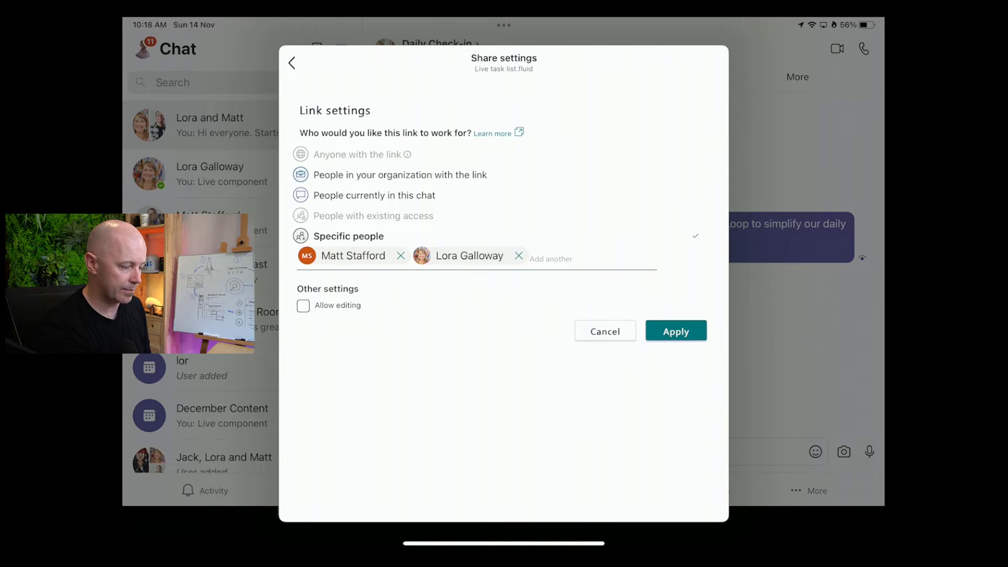
pyautogui.click(675, 331)
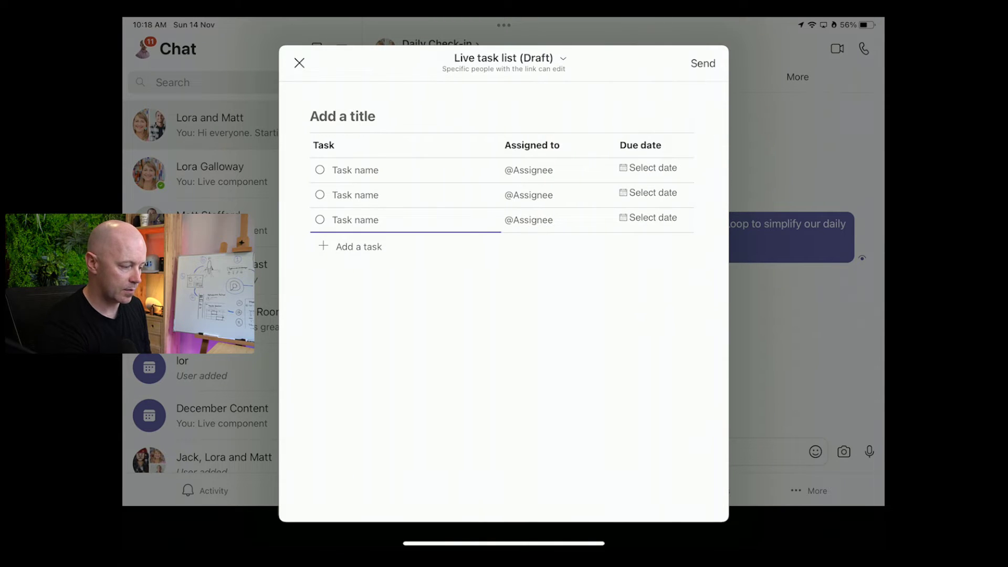
# - Title the task list 'Daily task check-in' and send it into the chat
pyautogui.click(343, 117)
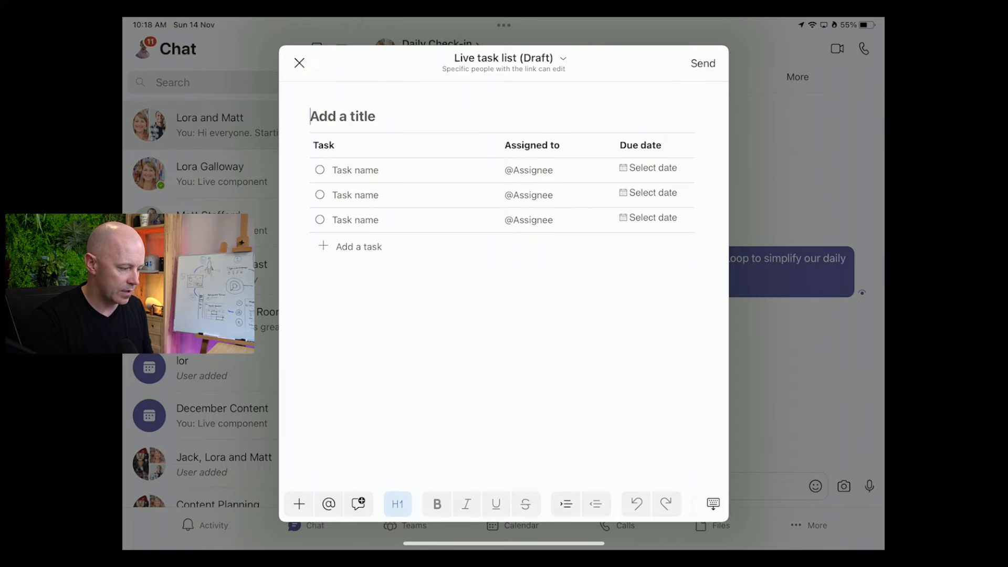
pyautogui.write('Daily task')
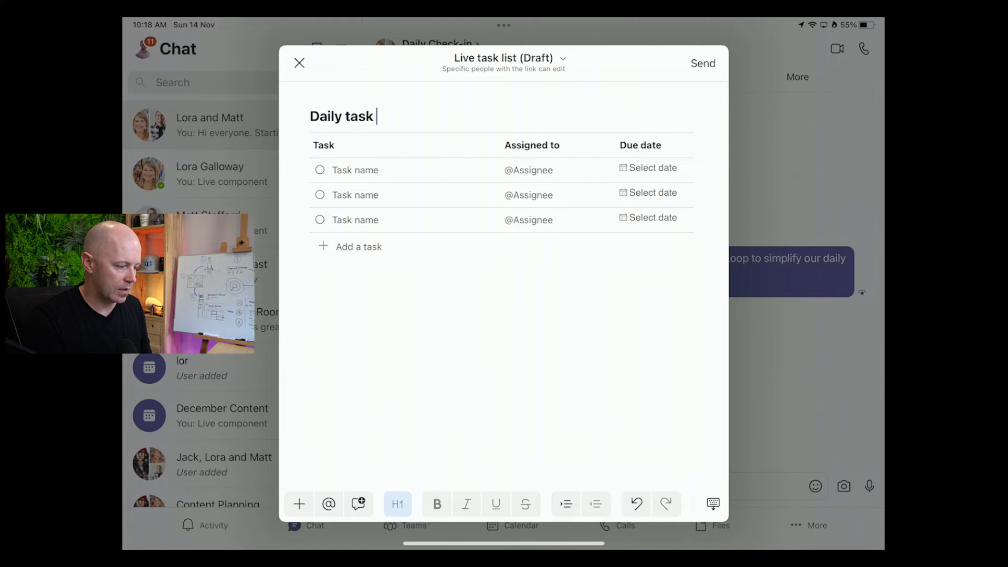
pyautogui.write('check-in')
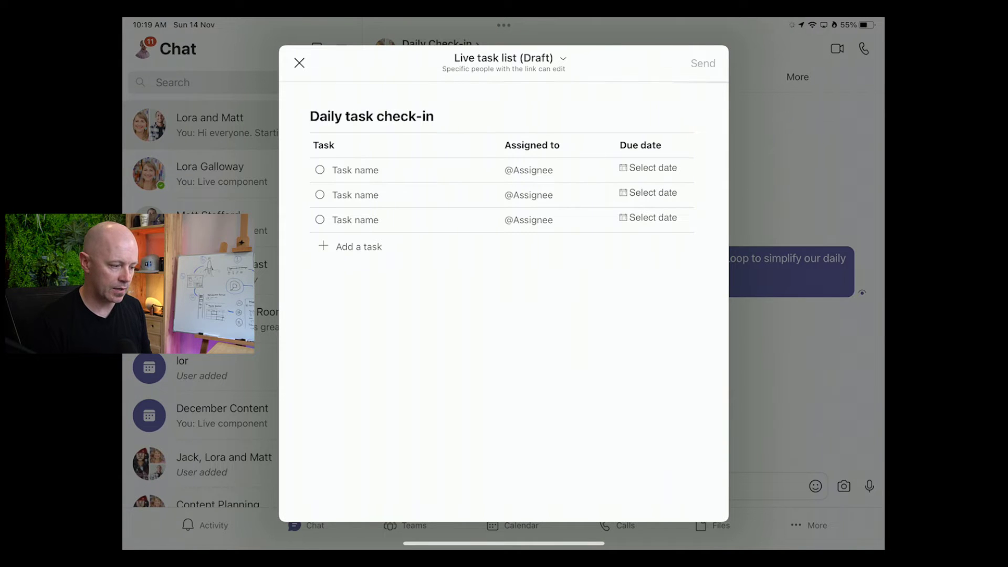
pyautogui.click(299, 63)
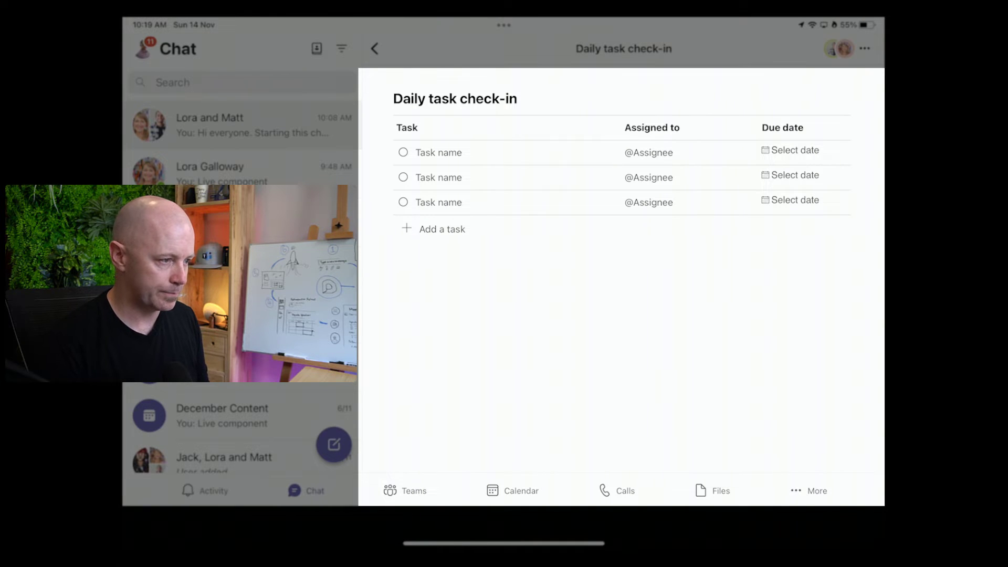
# - Enter 'Create demo video for Senior Leadership Team' as the first task name
pyautogui.click(439, 152)
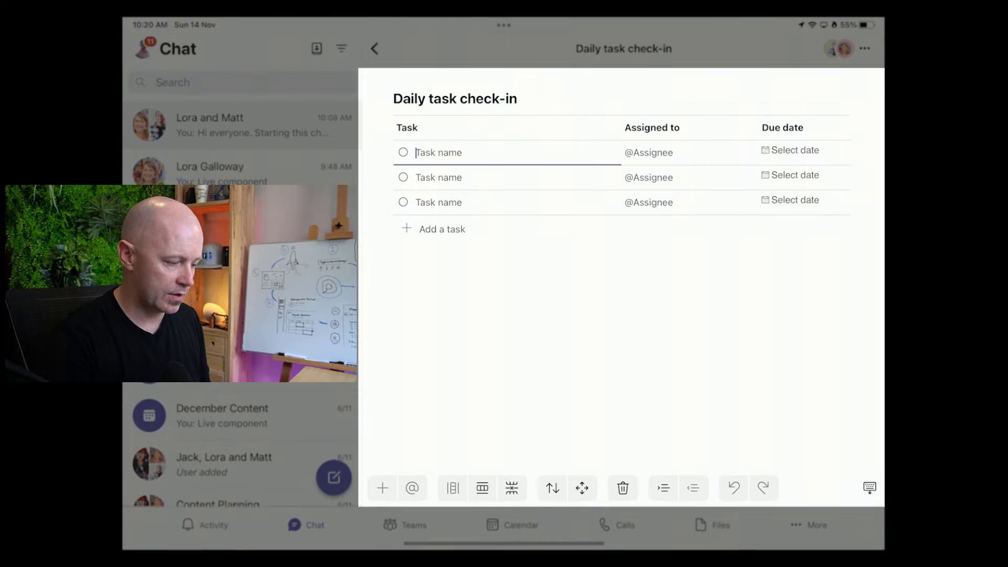
pyautogui.write('Create demo video fro Senio')
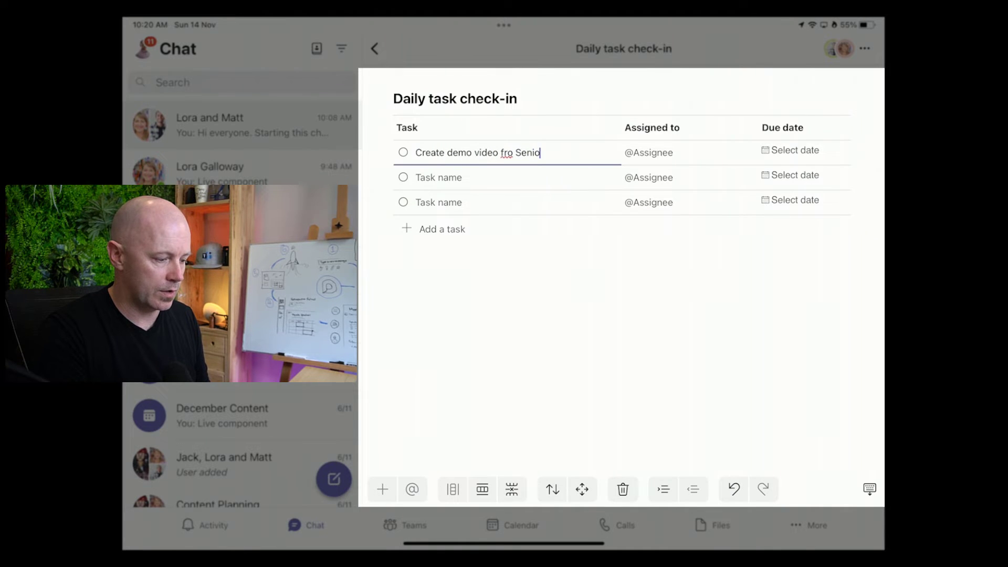
pyautogui.press('Backspace')
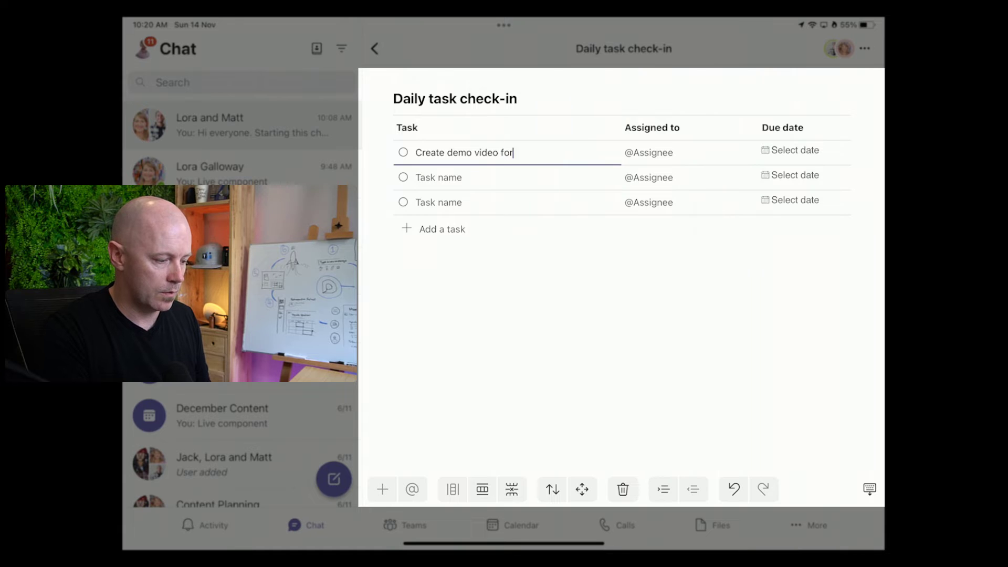
pyautogui.write('Senior Le')
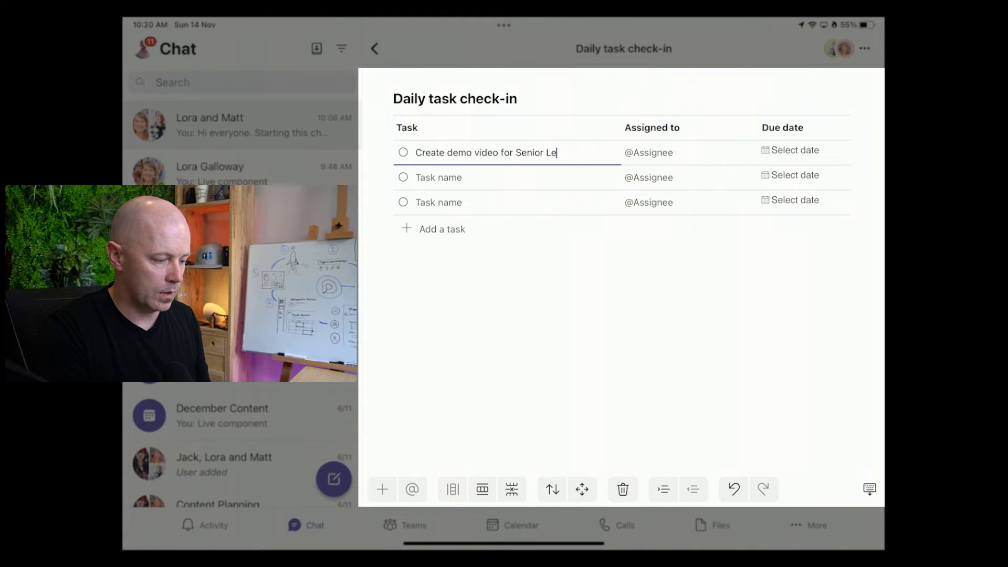
pyautogui.write('adership')
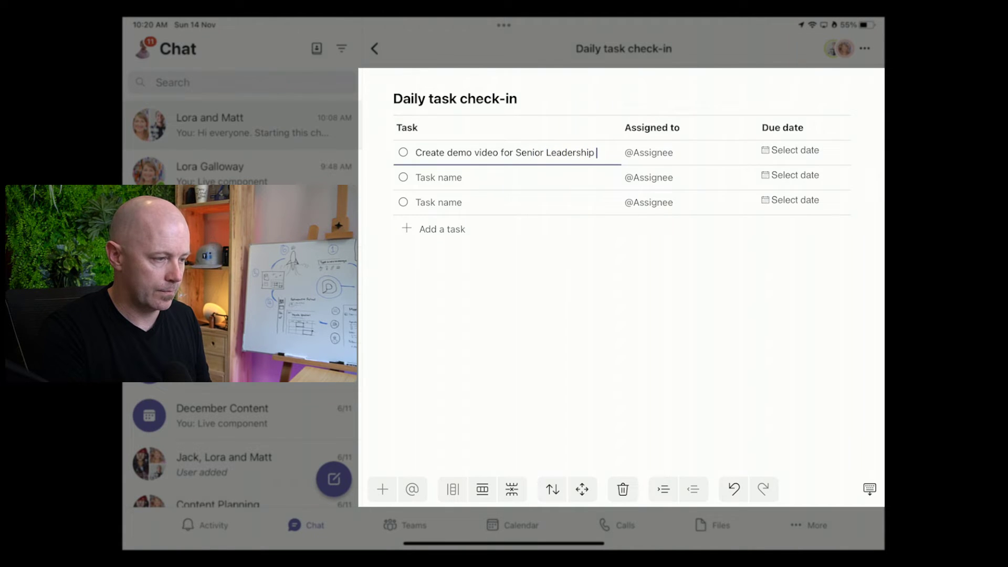
pyautogui.write('Teams')
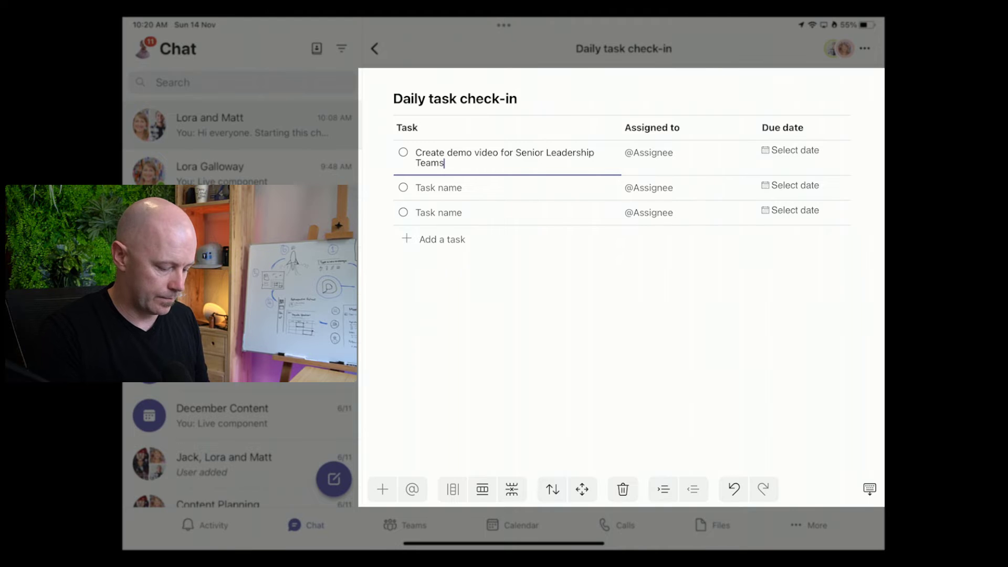
pyautogui.press('Backspace')
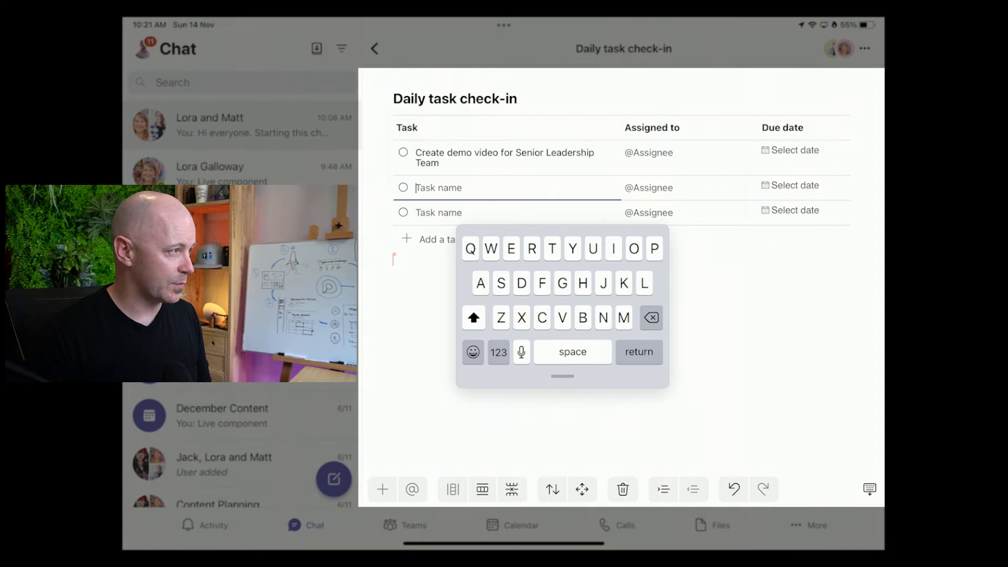
# - Enter 'Create slide deck' and 'Create graphics' as the second and third tasks
pyautogui.write('Create slide d')
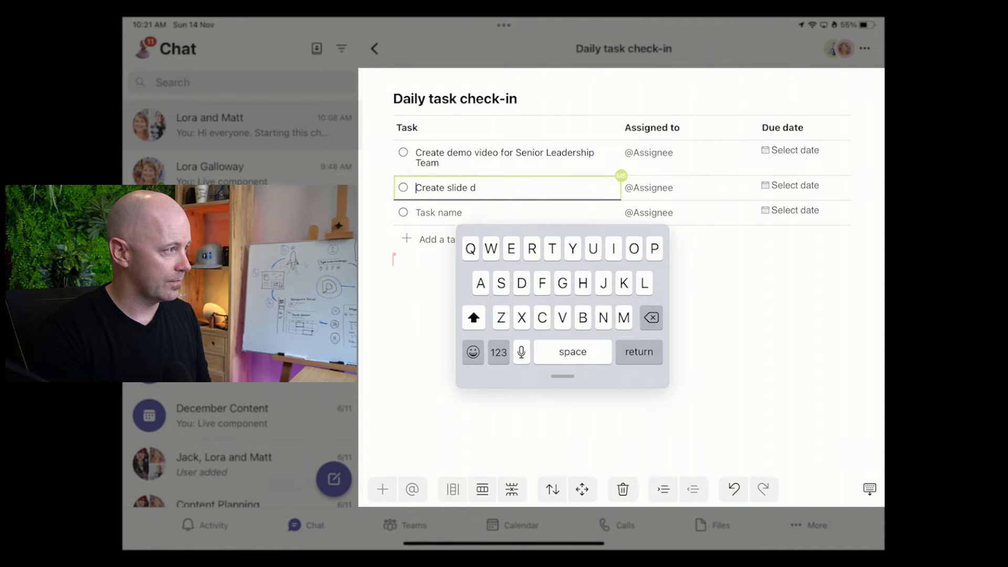
pyautogui.write('eck')
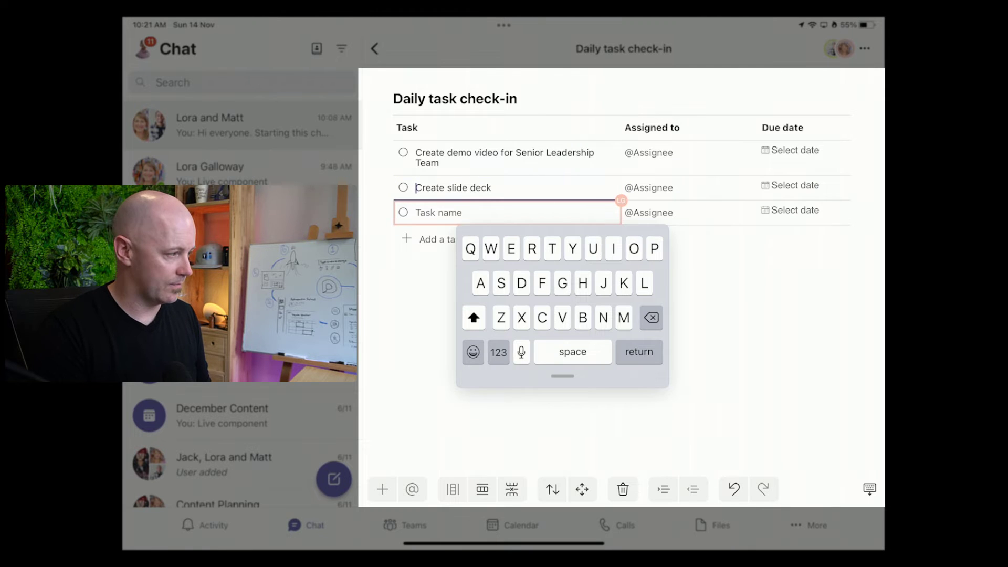
pyautogui.write('Create graphics')
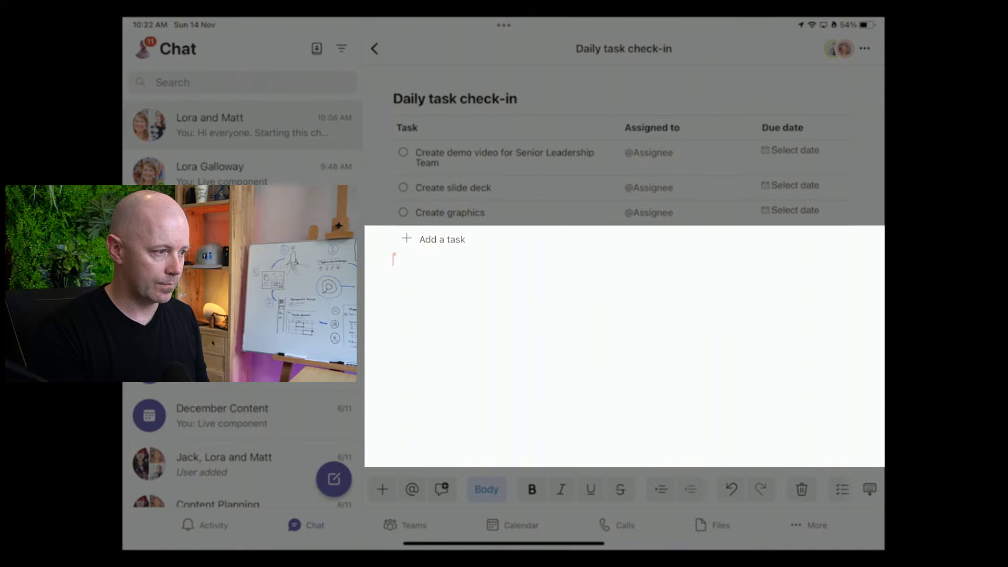
# - Write the top-focuses note and insert today's date, 14 November, via /date
pyautogui.write("These are the top focuses for today to make sure we are ready for this week's presentation.")
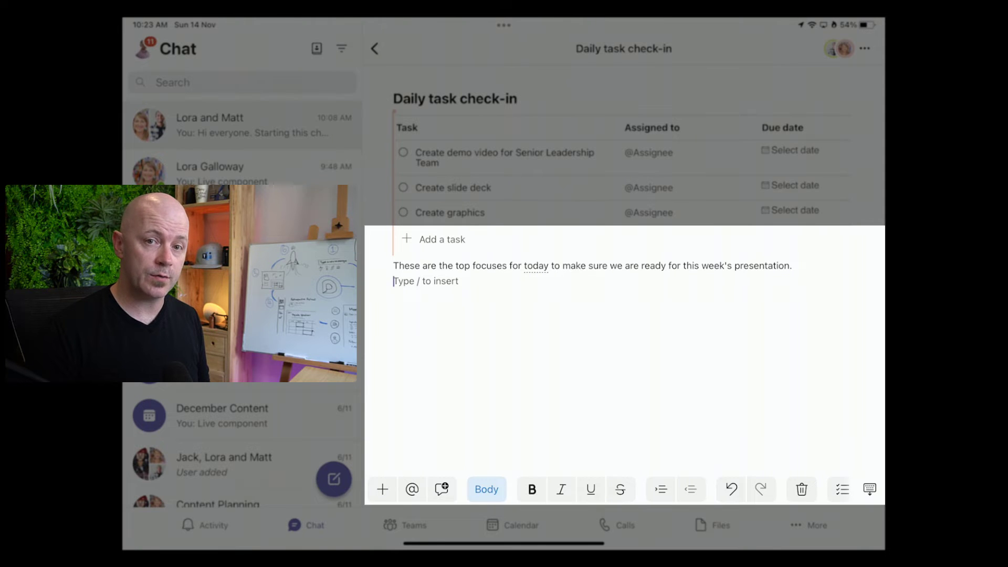
pyautogui.write('/')
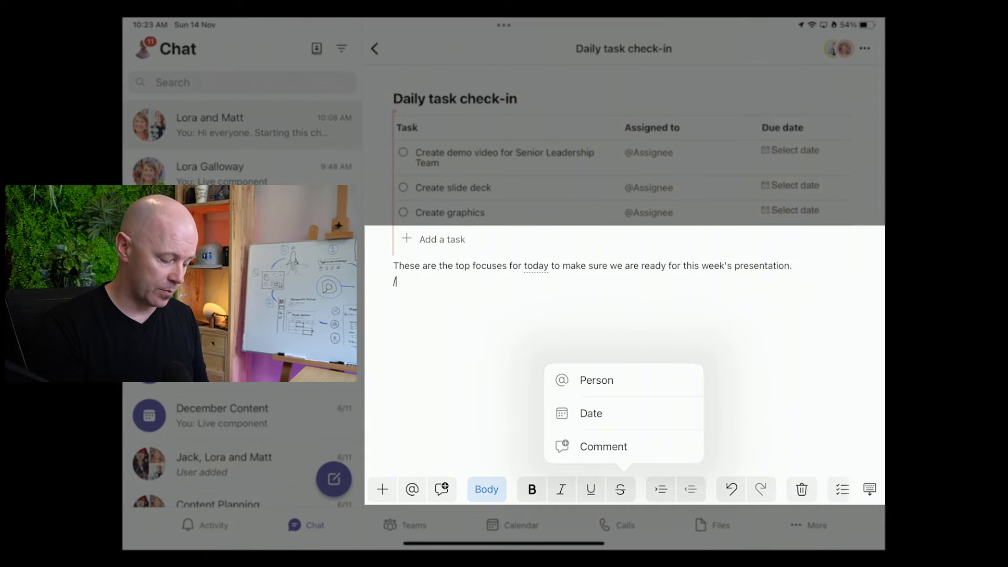
pyautogui.write('date')
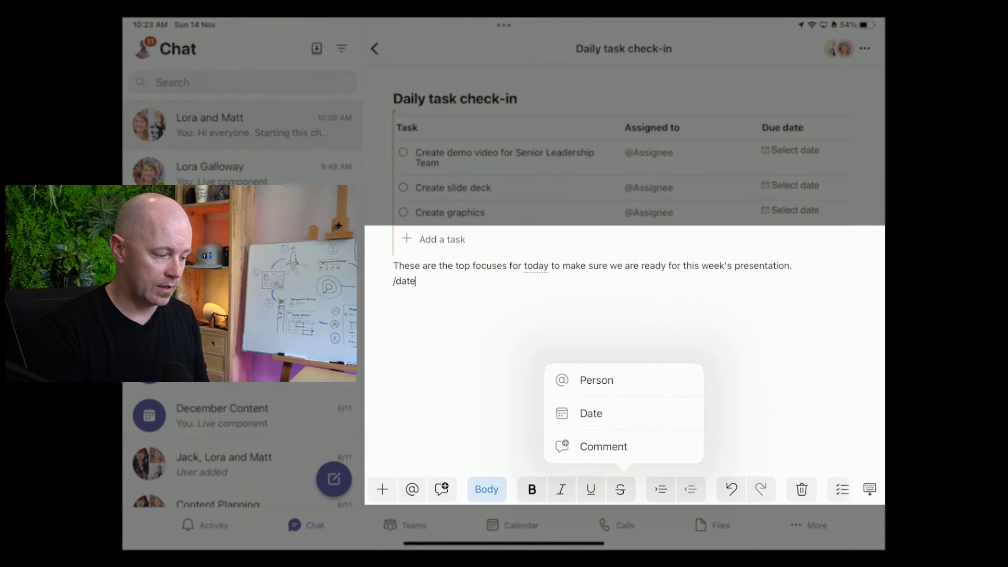
pyautogui.click(589, 414)
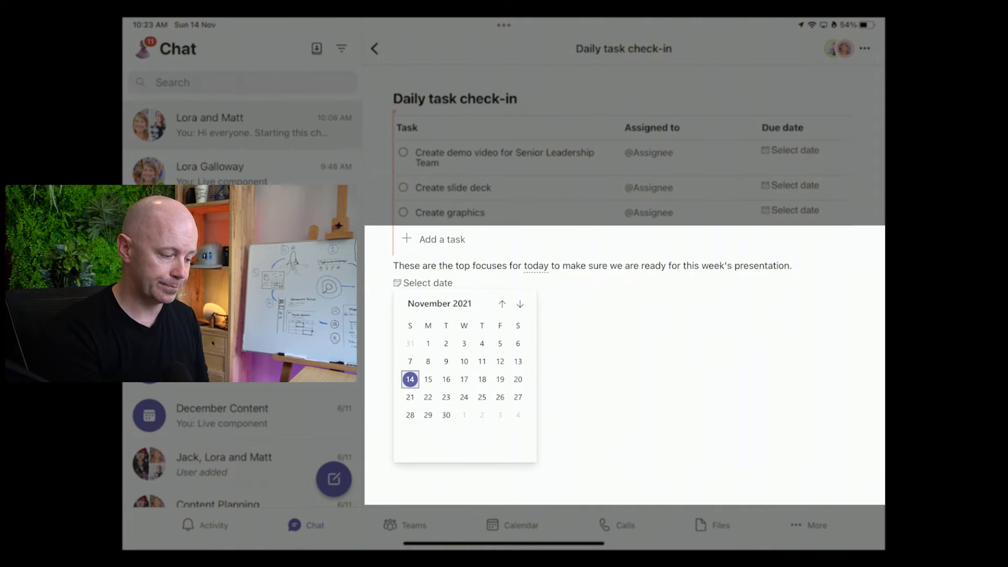
pyautogui.click(410, 379)
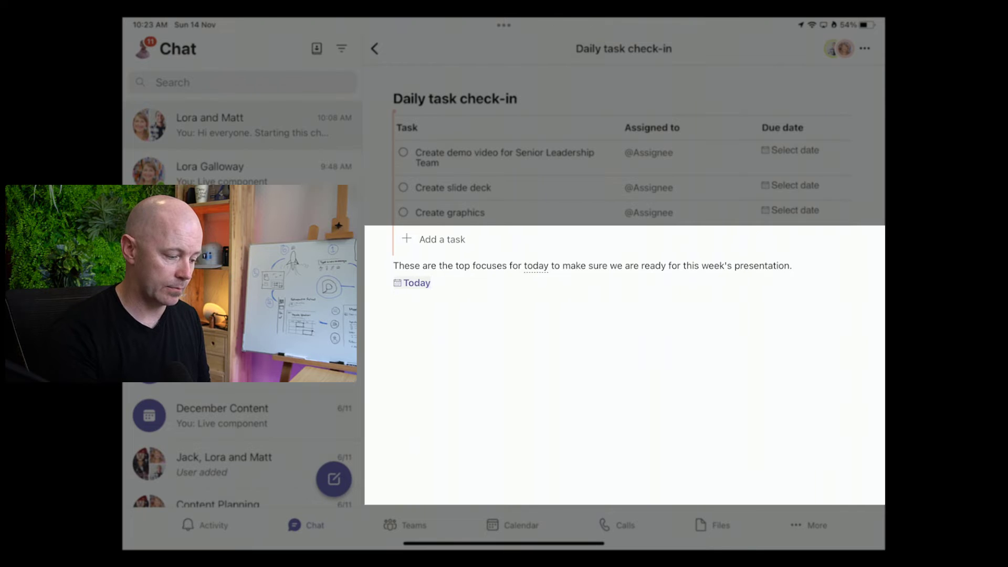
pyautogui.click(437, 283)
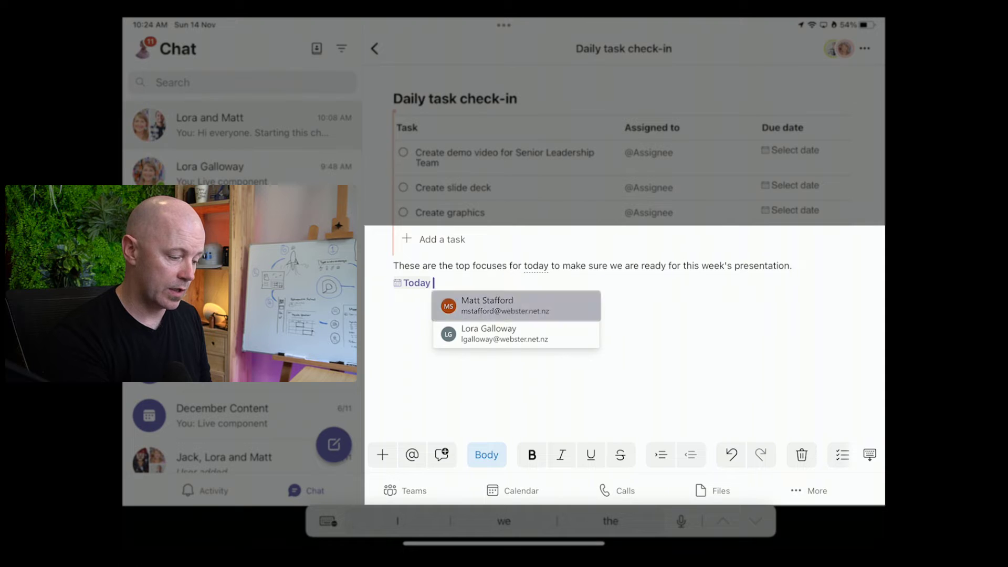
# - Mention Matt Stafford after the date and add the inline comment 'This is urgent.'
pyautogui.click(486, 306)
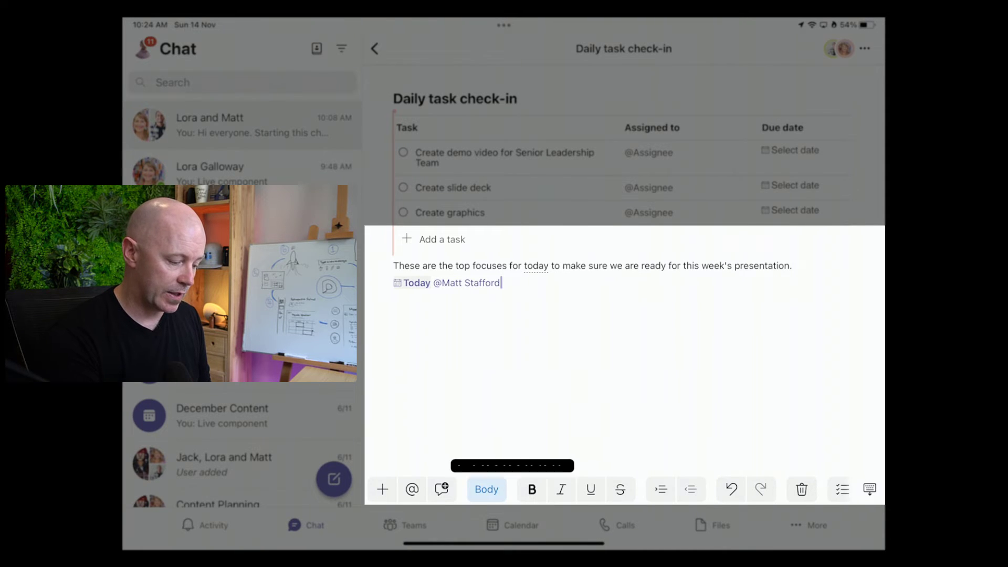
pyautogui.click(442, 488)
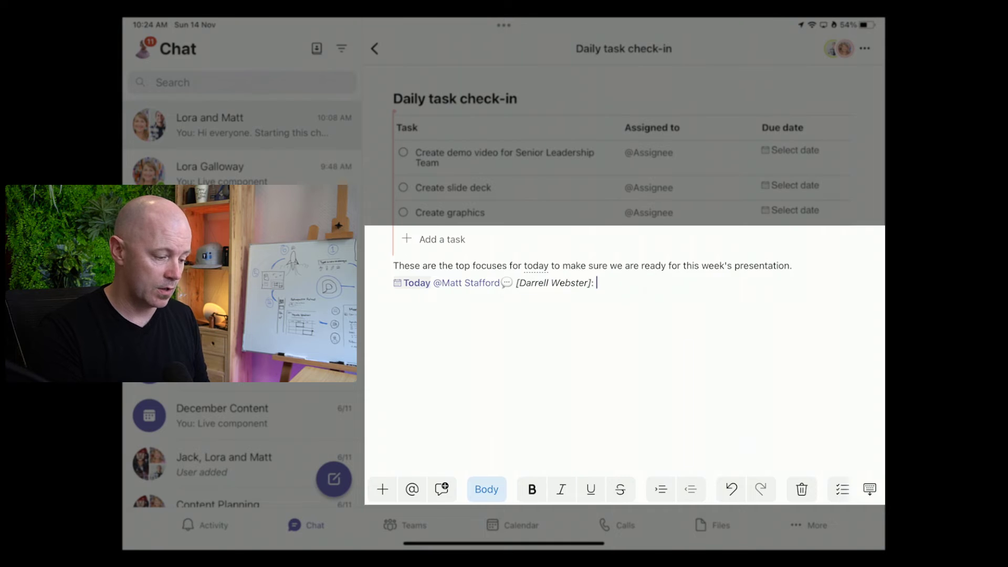
pyautogui.write('This is')
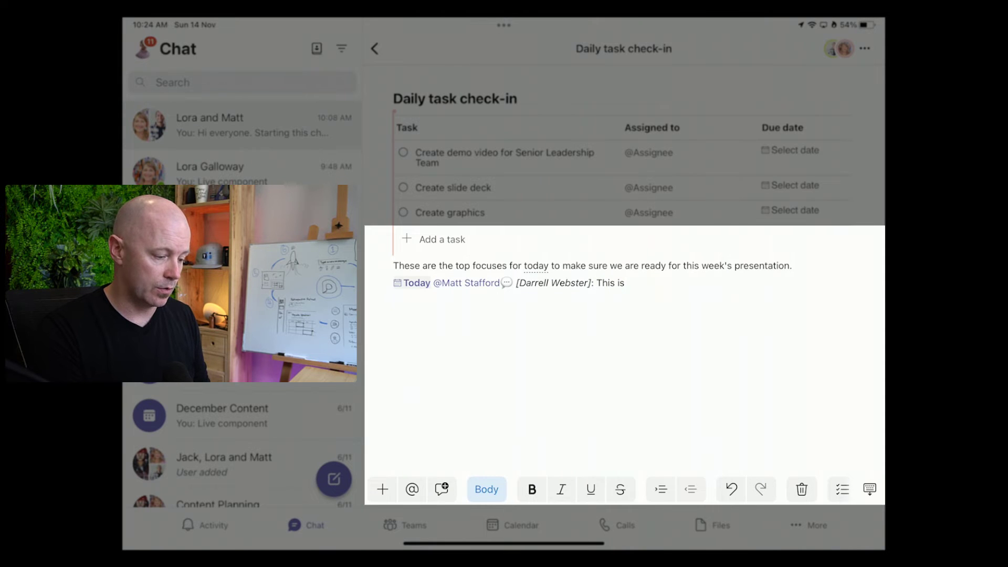
pyautogui.write('urgent.')
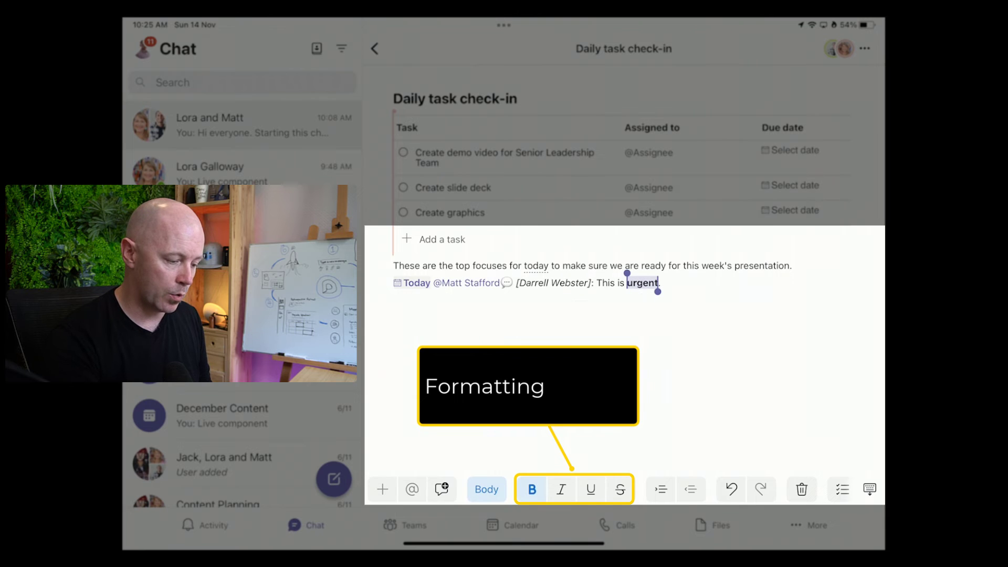
# - Make the word 'urgent' bold and back out of deleting the component
pyautogui.click(532, 489)
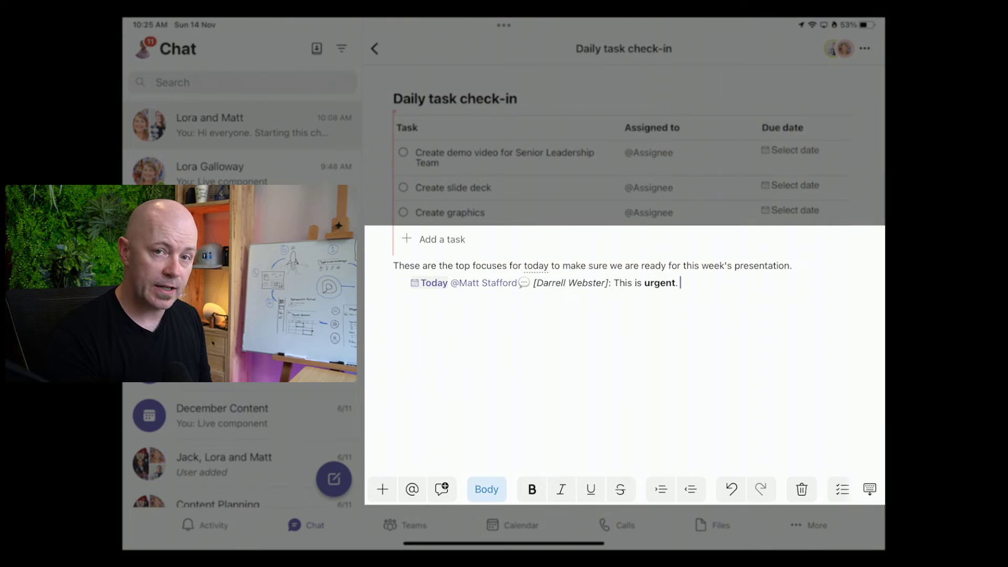
pyautogui.moveTo(802, 489)
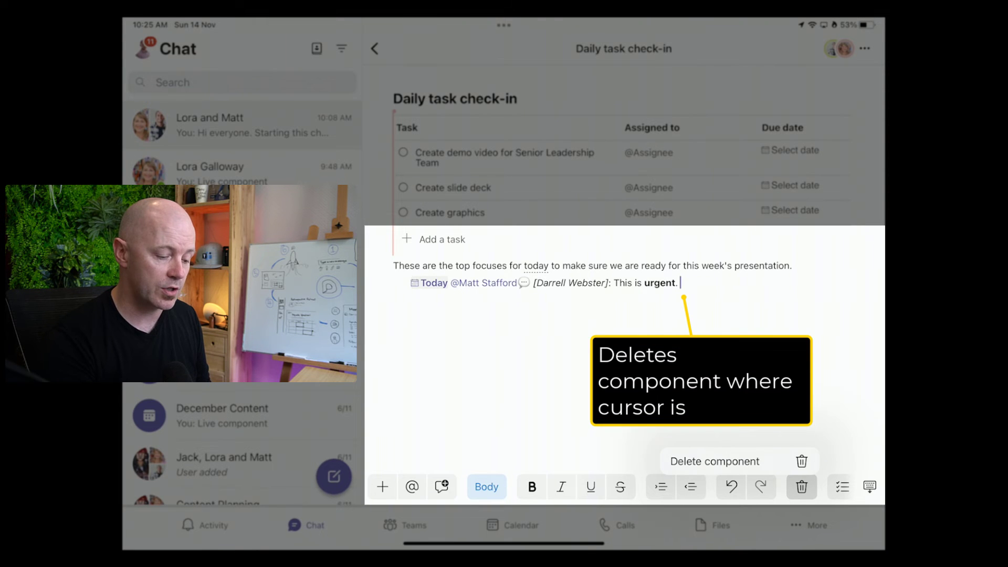
pyautogui.click(801, 486)
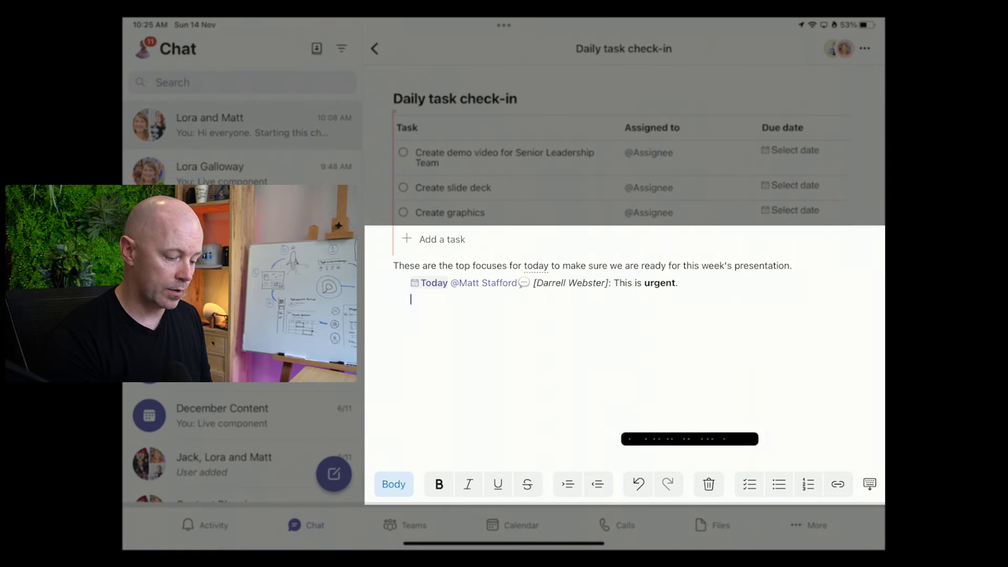
# - Add a checklist with items 'task 1' and 'task 2', then select 'presentation'
pyautogui.click(748, 485)
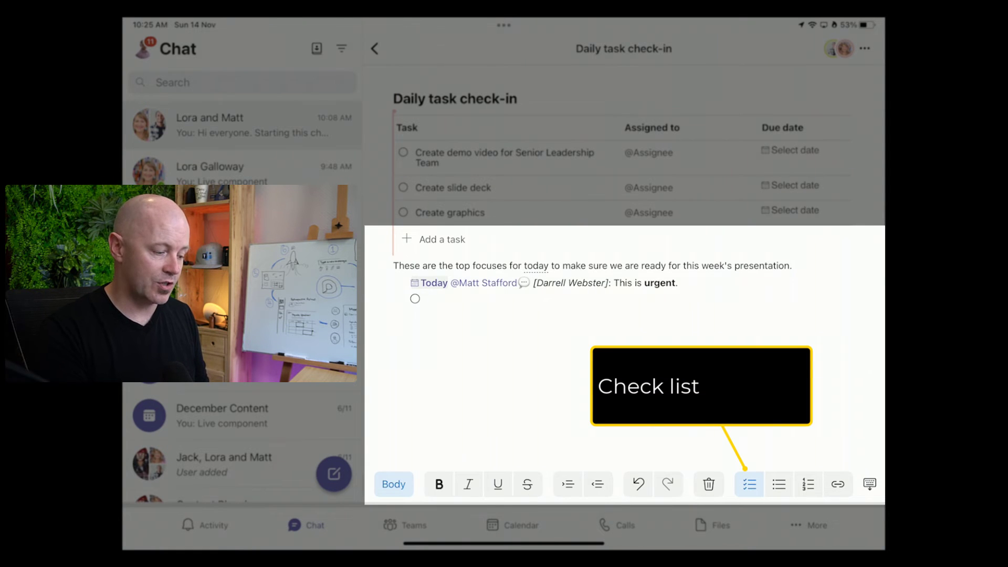
pyautogui.click(749, 484)
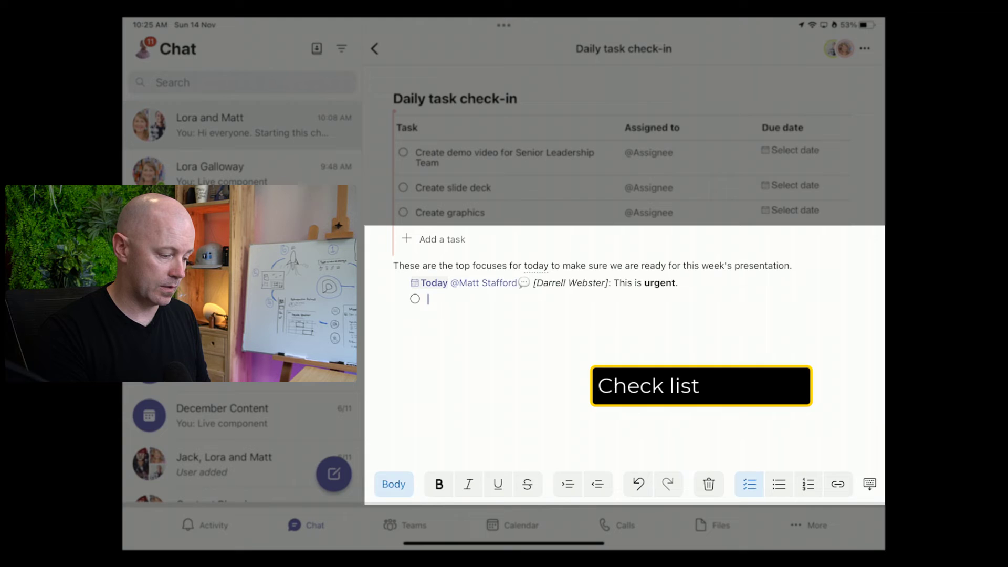
pyautogui.write('task 1')
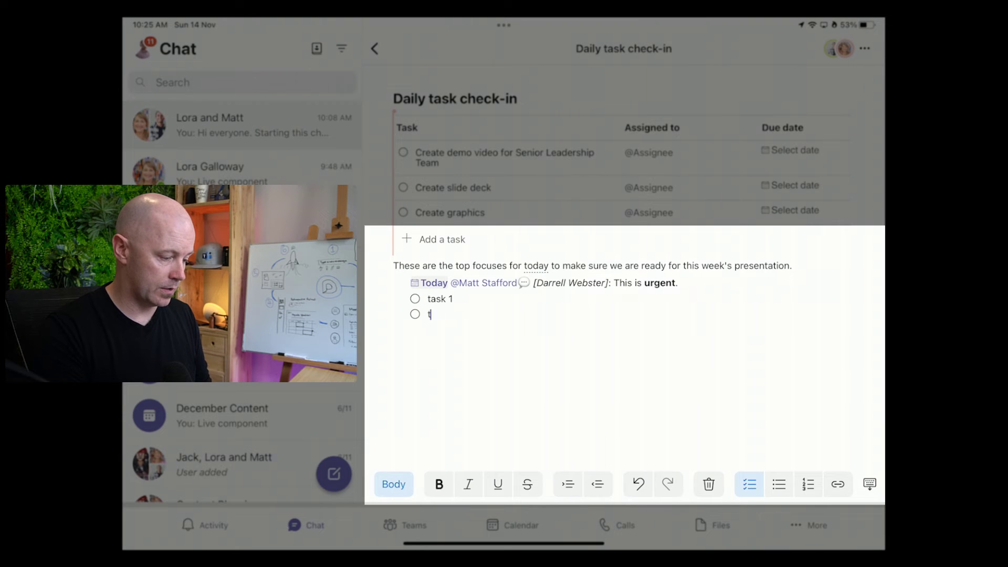
pyautogui.write('ask 2')
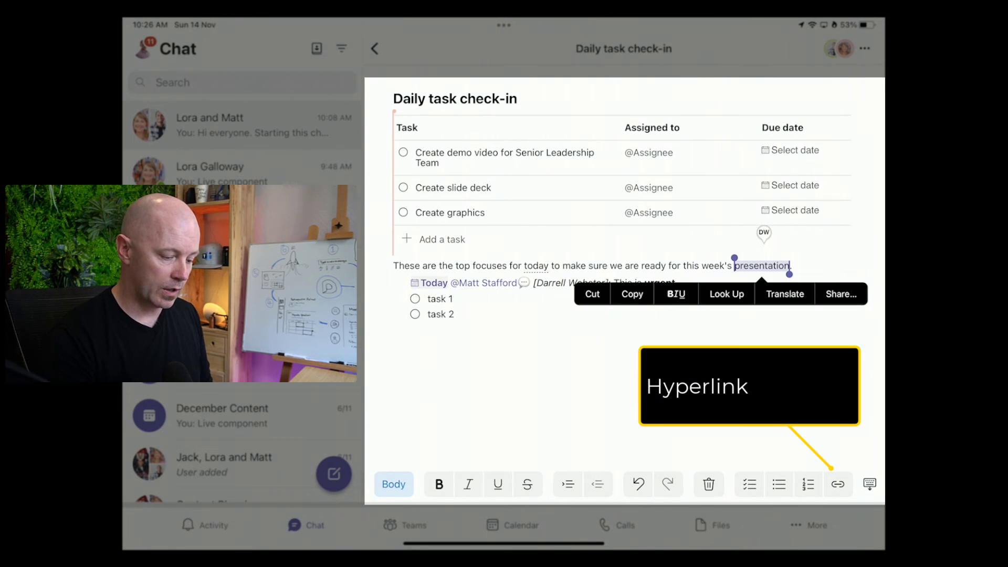
pyautogui.click(838, 483)
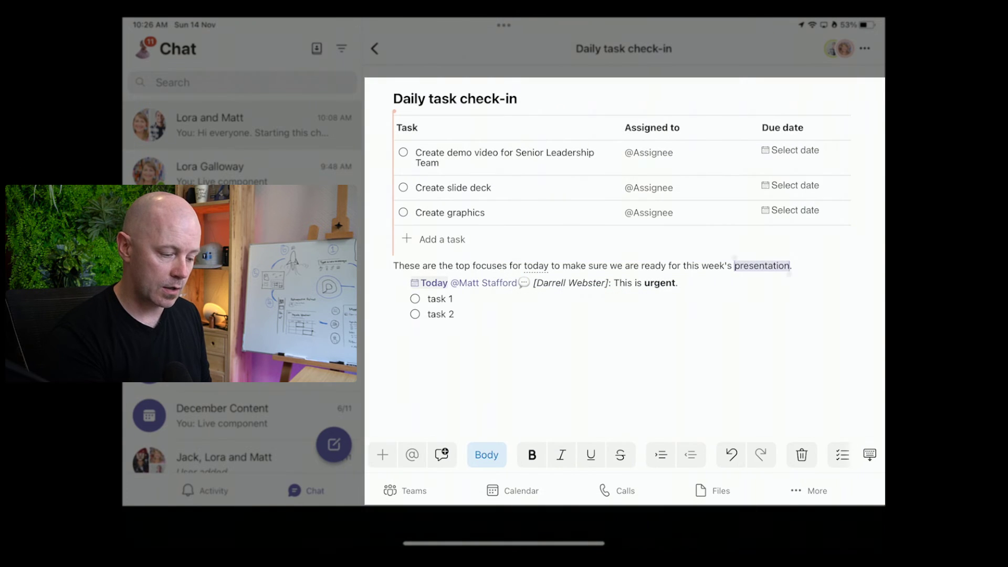
pyautogui.doubleClick(764, 266)
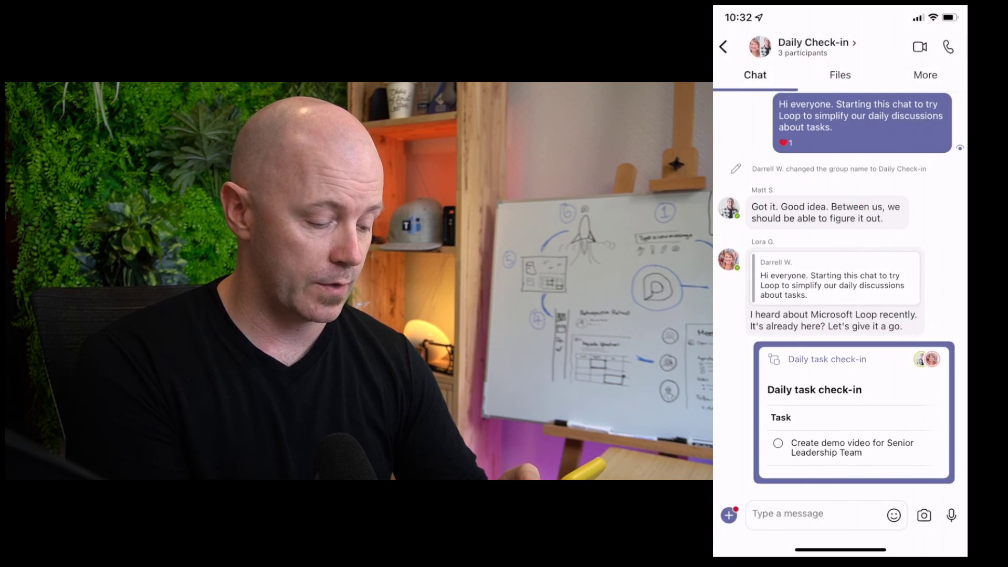
# - Open the Daily task check-in Loop on the phone and add 'this is some text' under Agenda
pyautogui.click(853, 411)
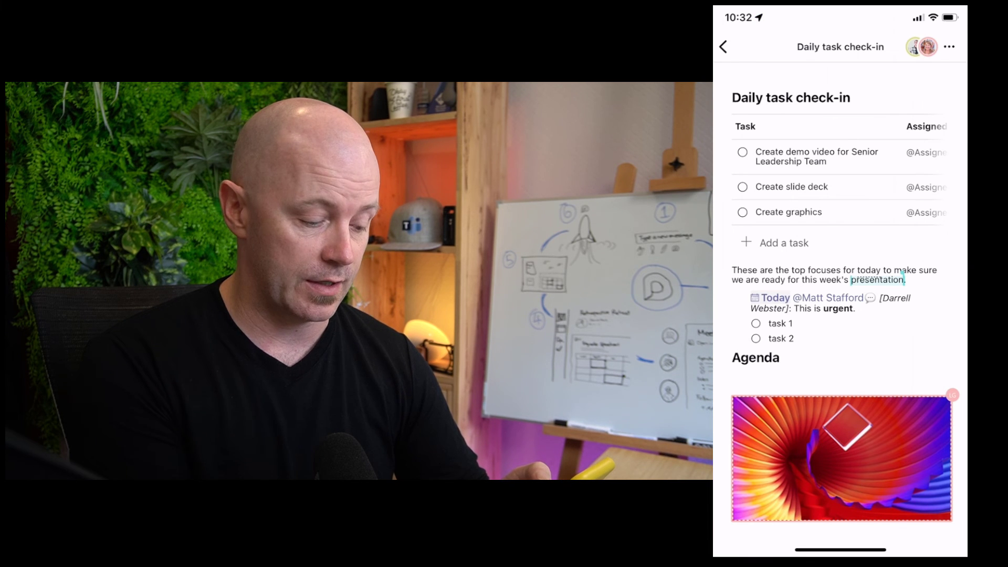
pyautogui.scroll(-3)
pyautogui.write('this is s')
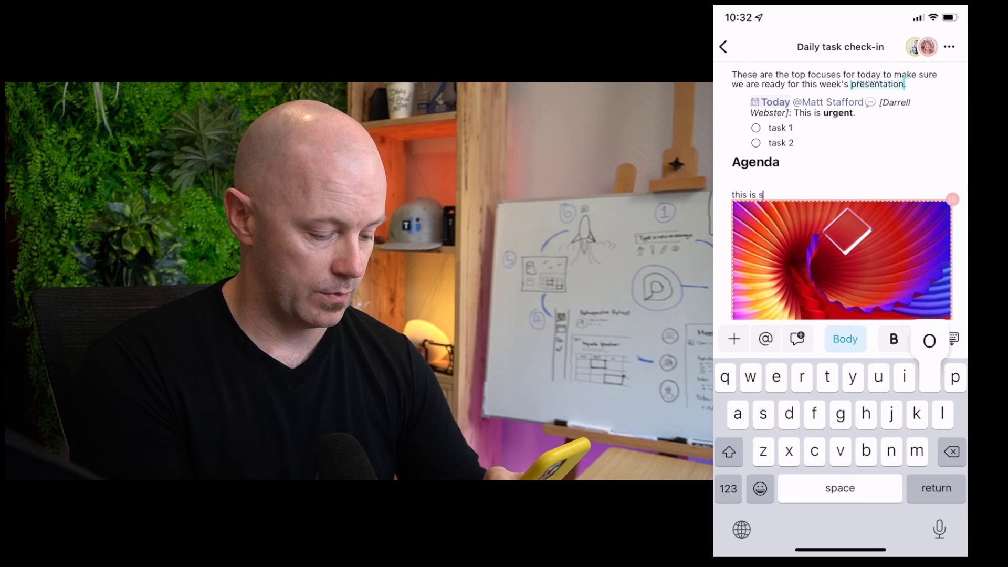
pyautogui.write('ome text')
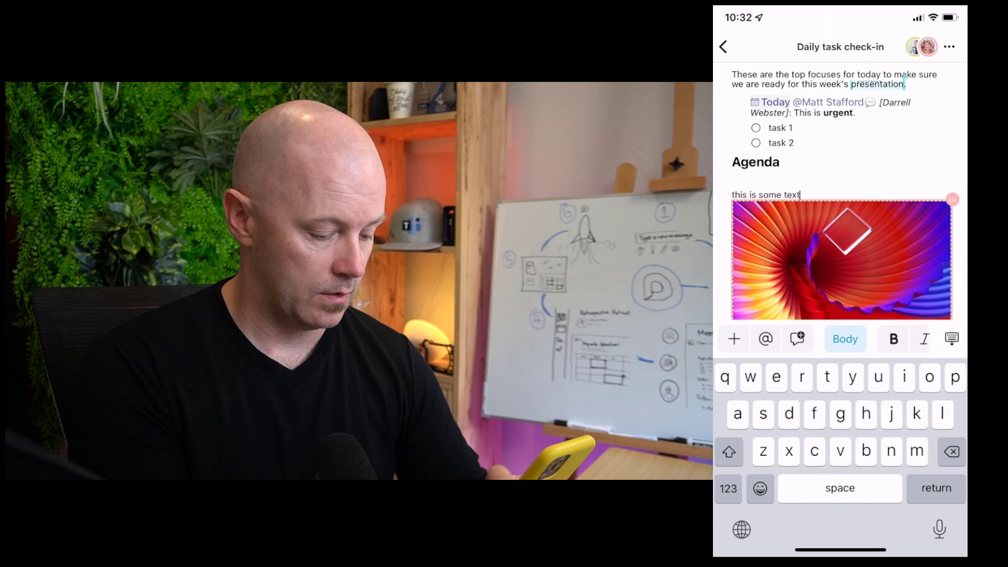